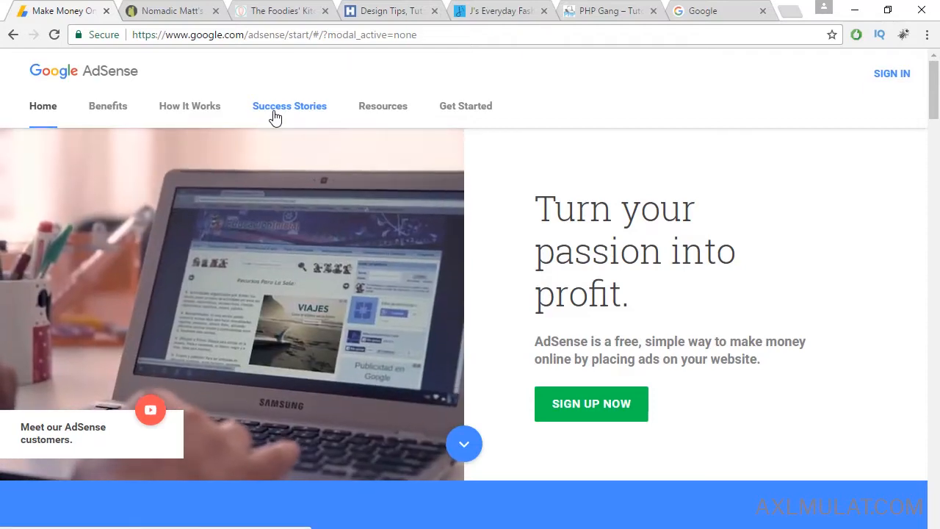
Step: Show the Nomadic Matt homepage, scrolling just past its 'Travel Better. Cheaper. Longer.' banner
click(172, 12)
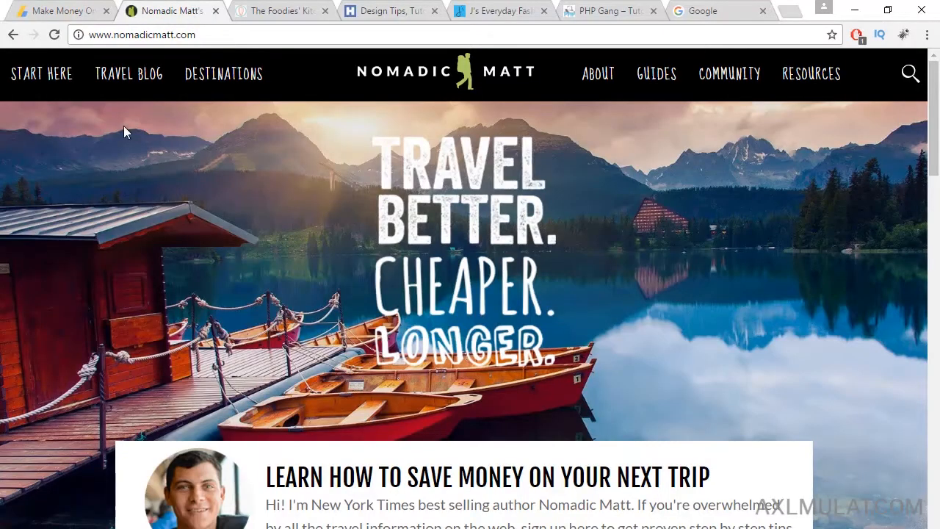
mouse_move(34, 290)
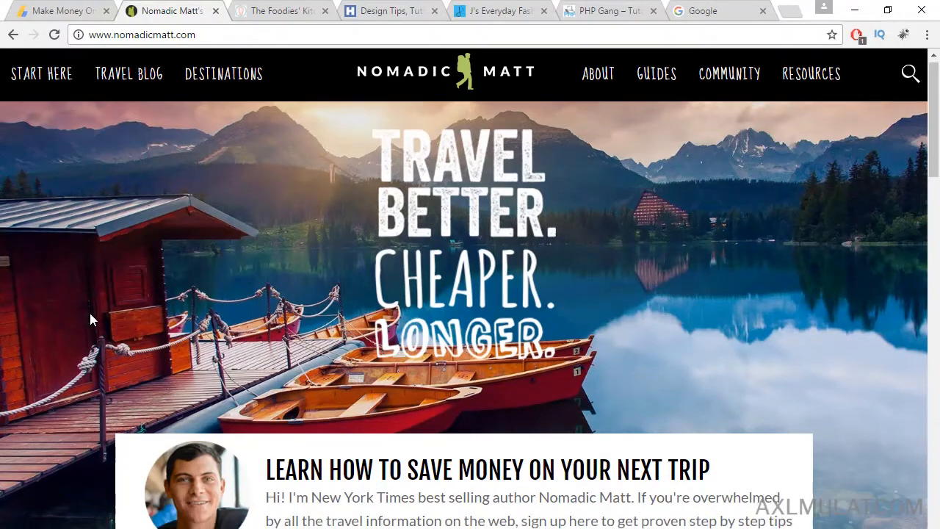
scroll(down, 3)
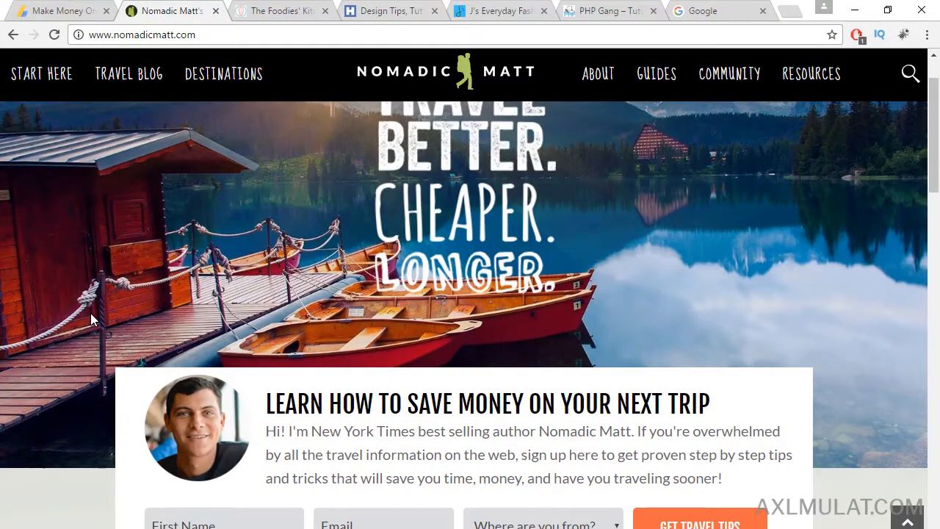
click(286, 11)
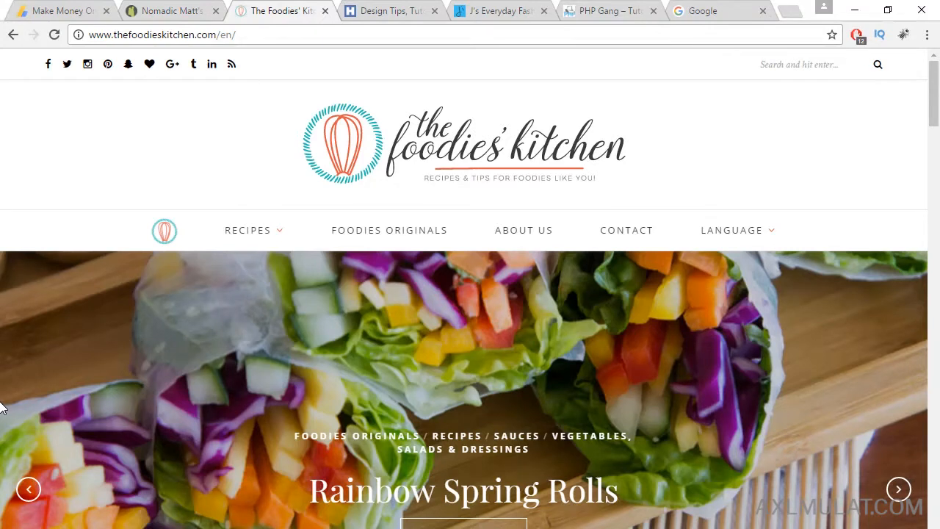
mouse_move(264, 420)
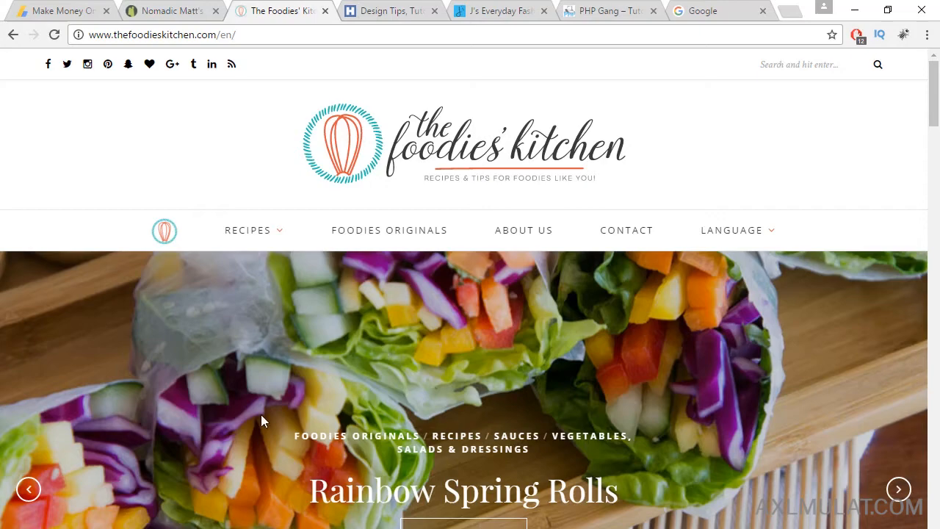
Step: Scroll The Foodies' Kitchen past its category tiles to recent posts like Guest Foodies: Antociano & 689 Red
scroll(down, 3)
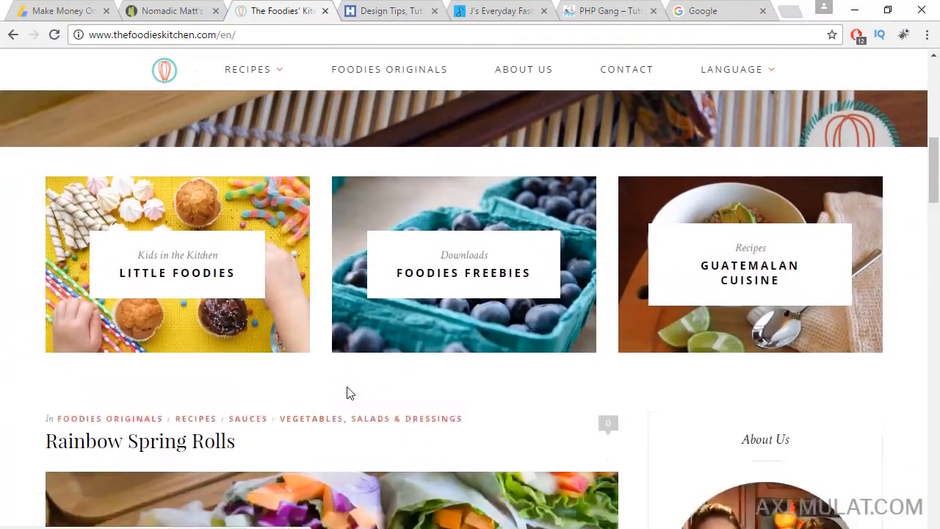
scroll(down, 3)
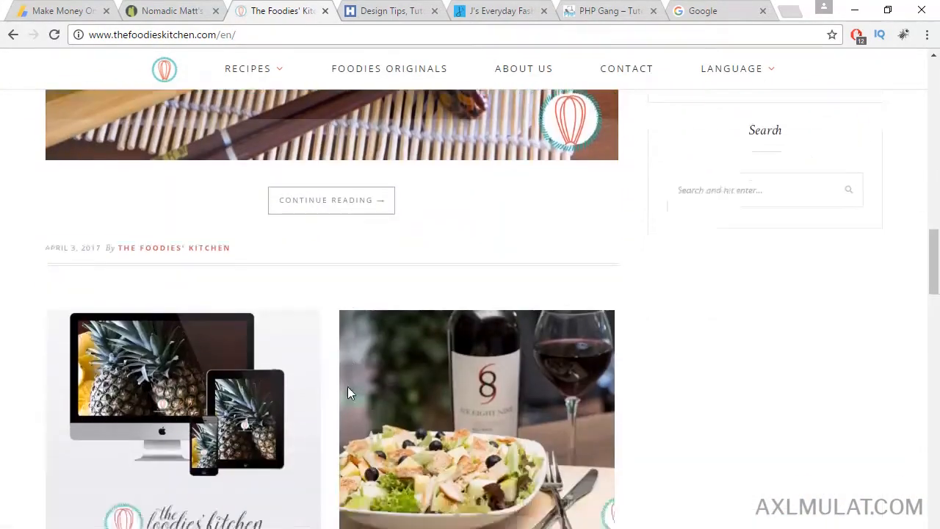
scroll(down, 3)
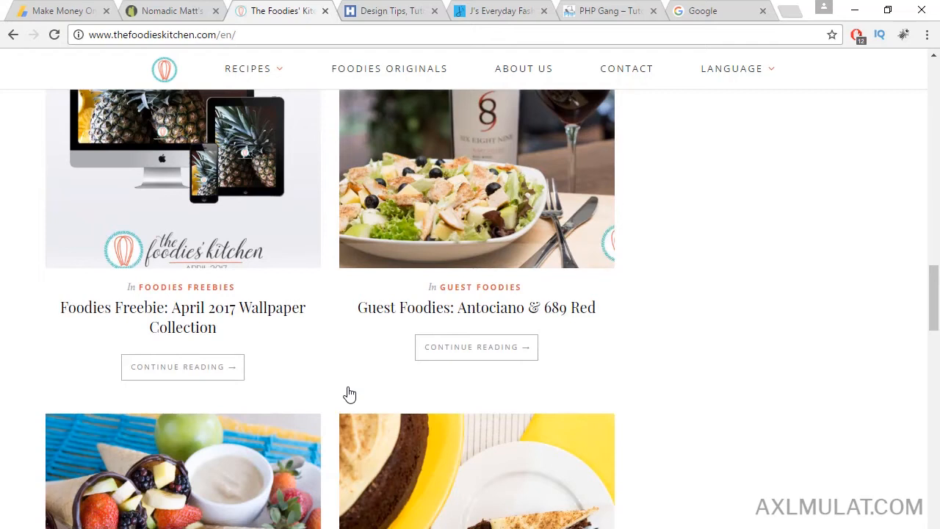
mouse_move(357, 391)
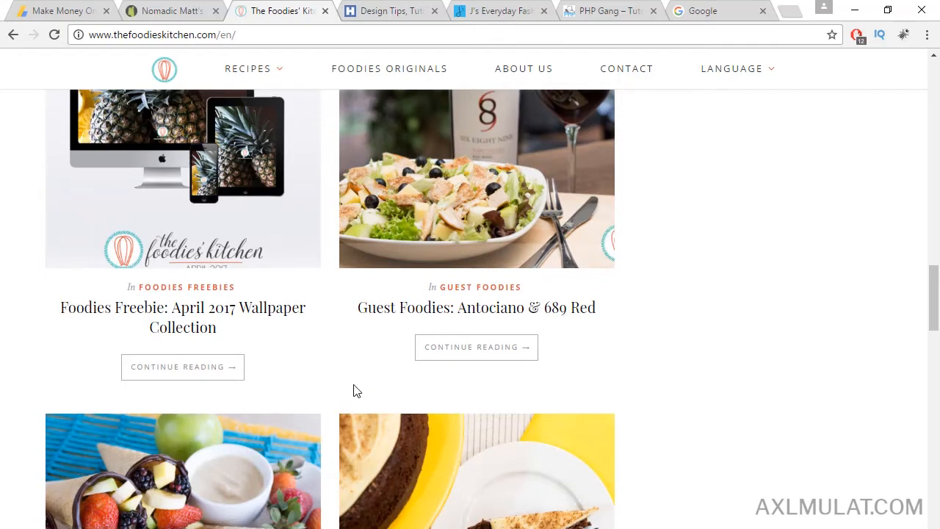
scroll(down, 3)
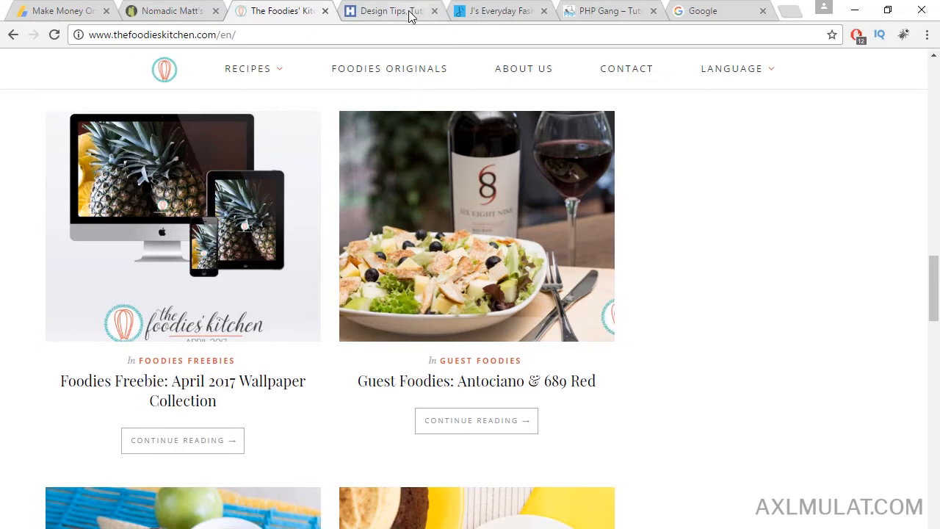
Step: Switch to the Hongkiat 'Design Tips, Tutorials' tab showing its featured articles
click(395, 11)
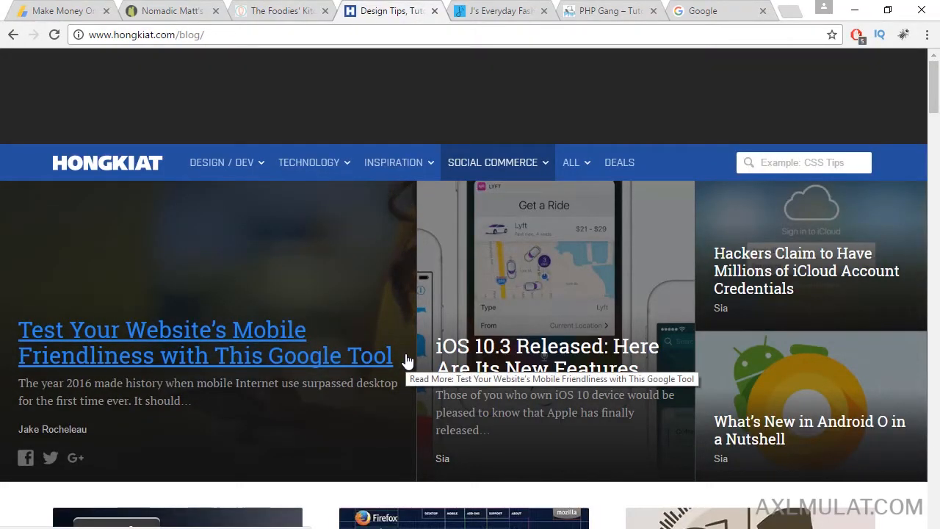
mouse_move(655, 241)
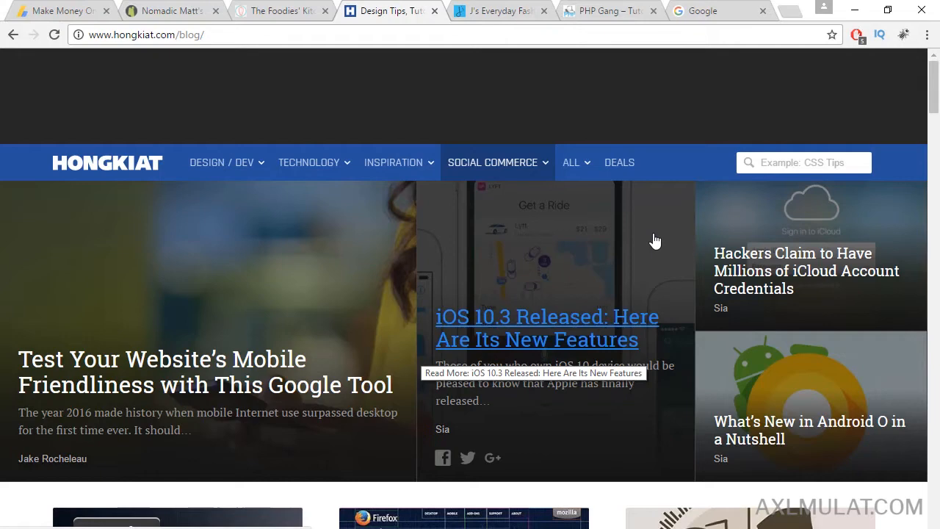
Step: Browse J's Everyday Fashion, scrolling through the Summer Vibes outfit post photos
click(494, 10)
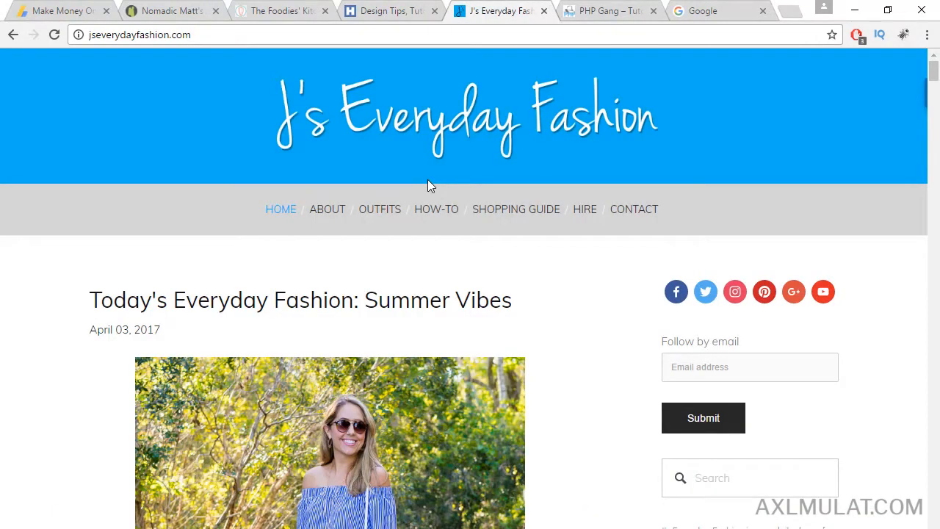
mouse_move(422, 254)
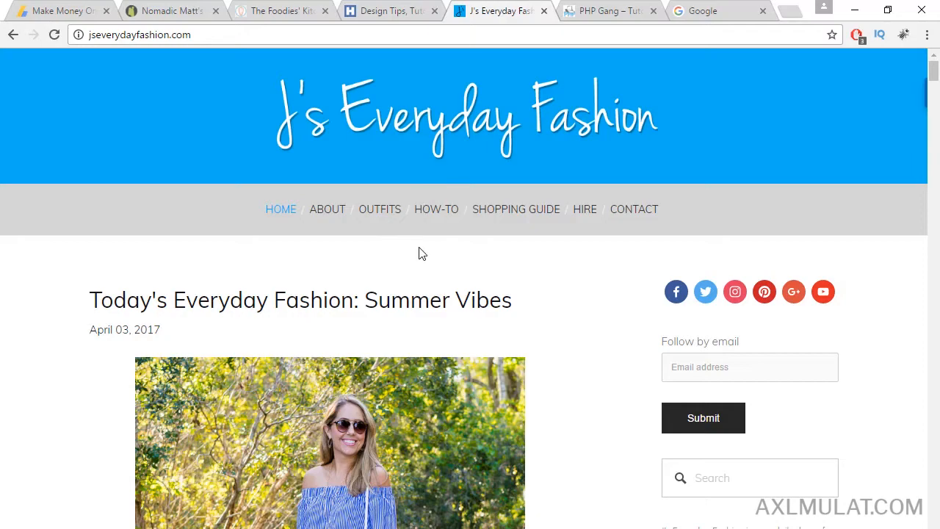
scroll(down, 3)
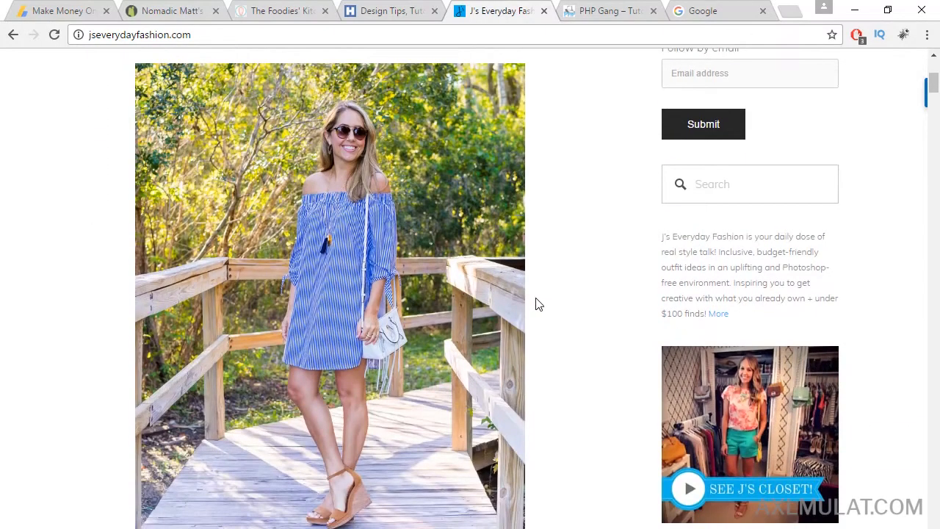
scroll(down, 3)
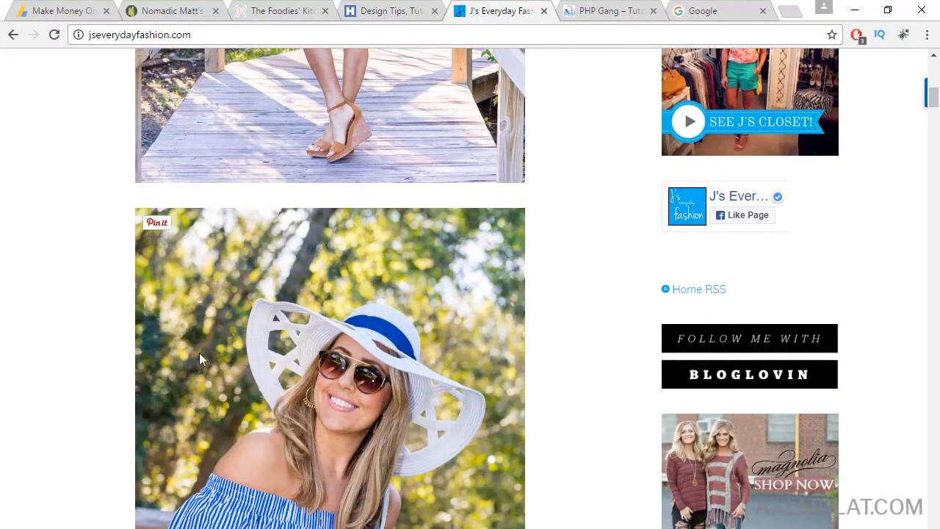
scroll(down, 3)
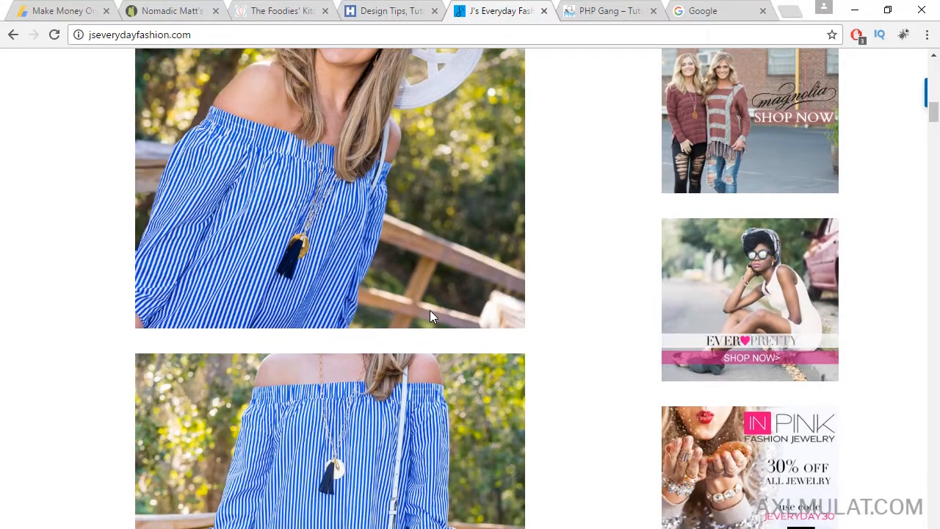
scroll(down, 3)
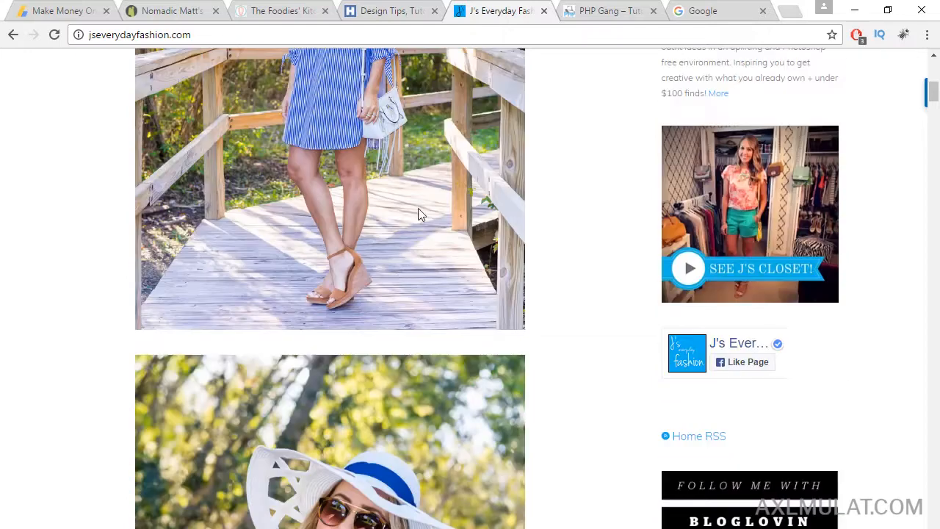
Step: Browse PHP Gang, scrolling past the Video Editing post to the Bootstrap form wizard article
click(607, 11)
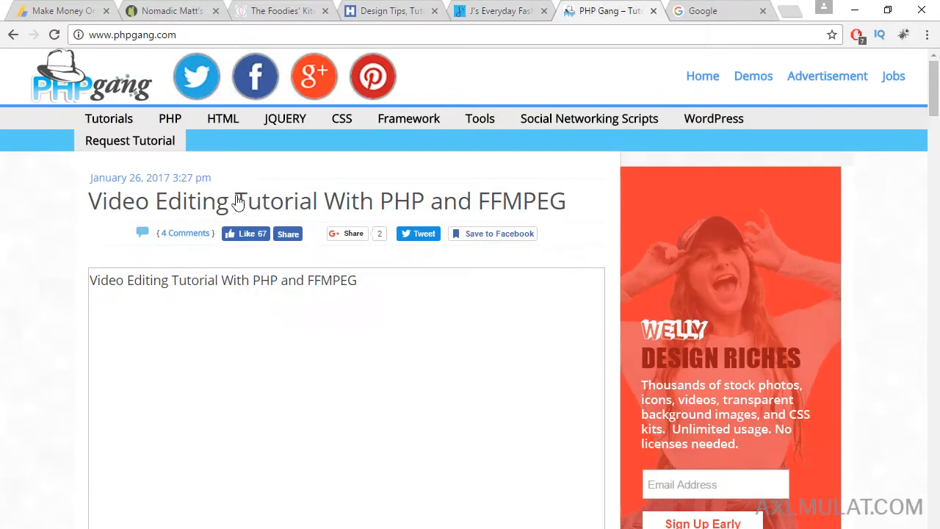
mouse_move(147, 244)
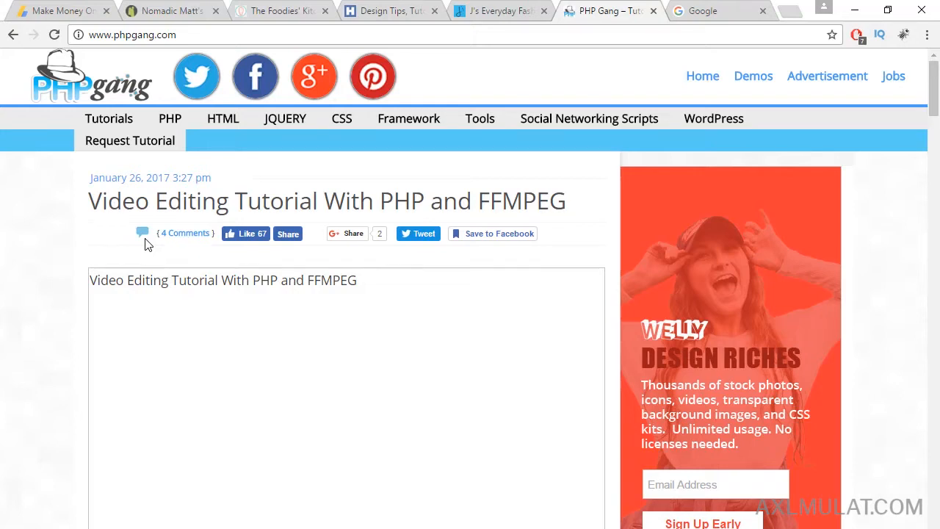
scroll(down, 3)
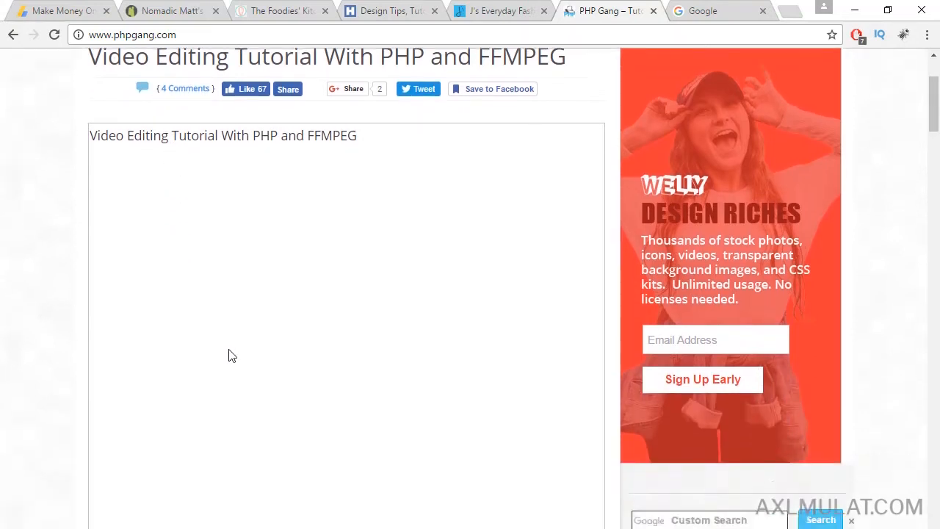
scroll(down, 3)
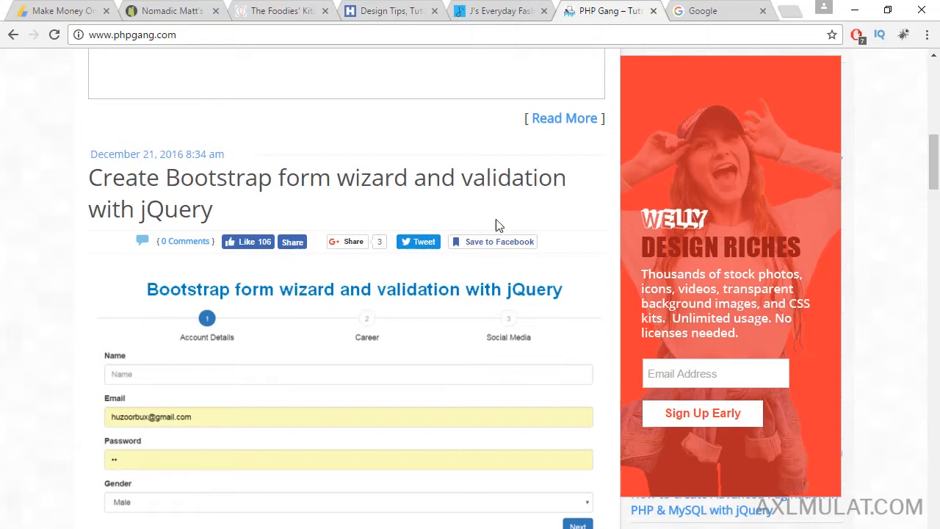
click(703, 10)
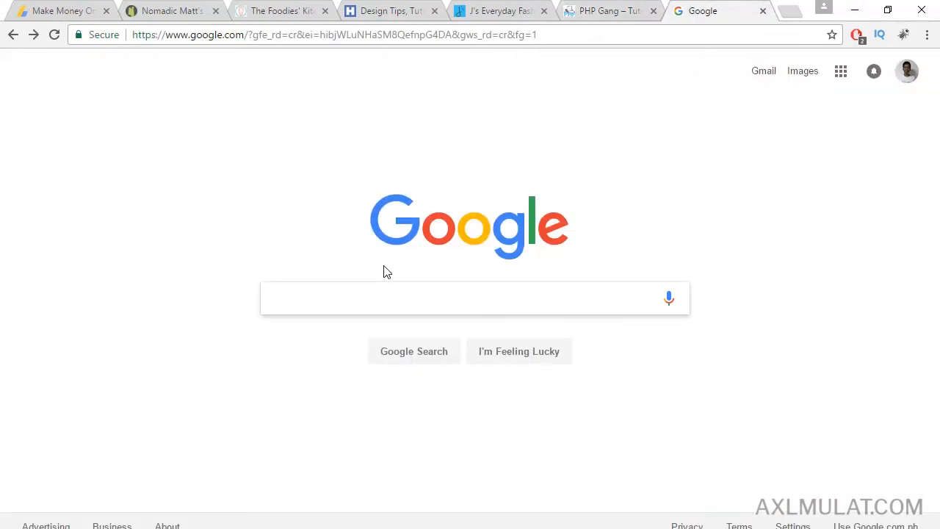
Step: Google 'travel blog' and scroll past the Nomadic Matt, Adventurous Kate and Blonde Abroad results
text(trav)
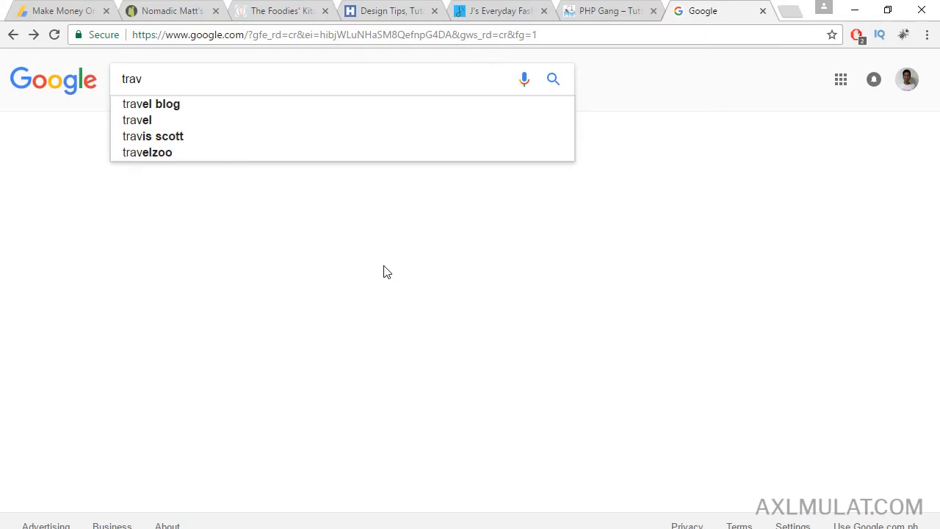
click(151, 104)
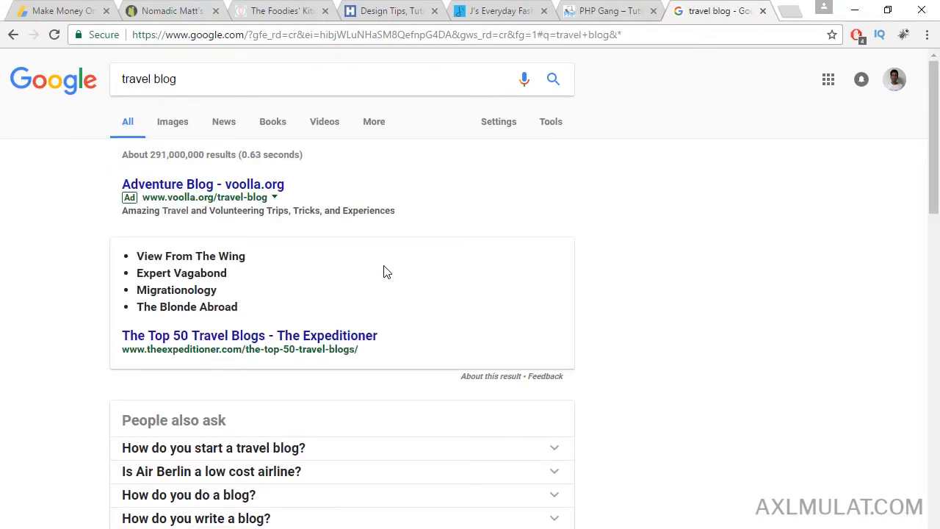
scroll(down, 3)
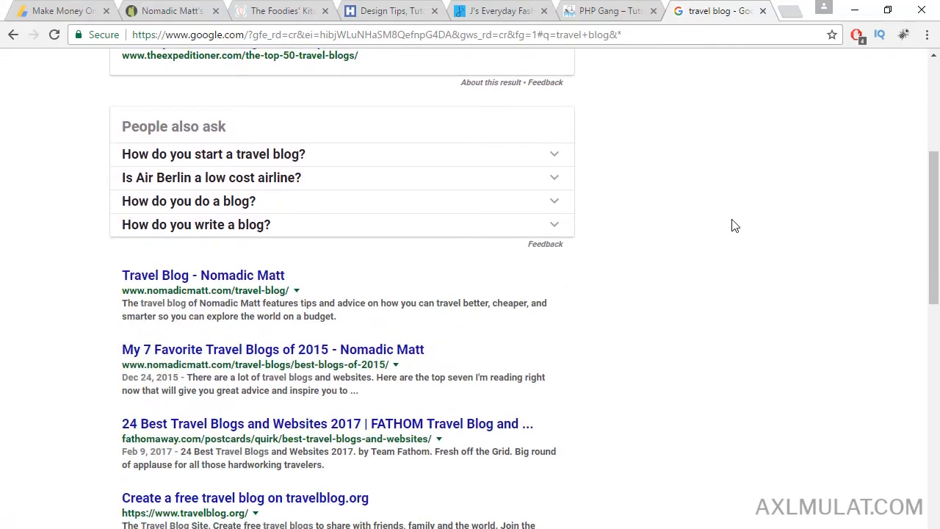
scroll(down, 3)
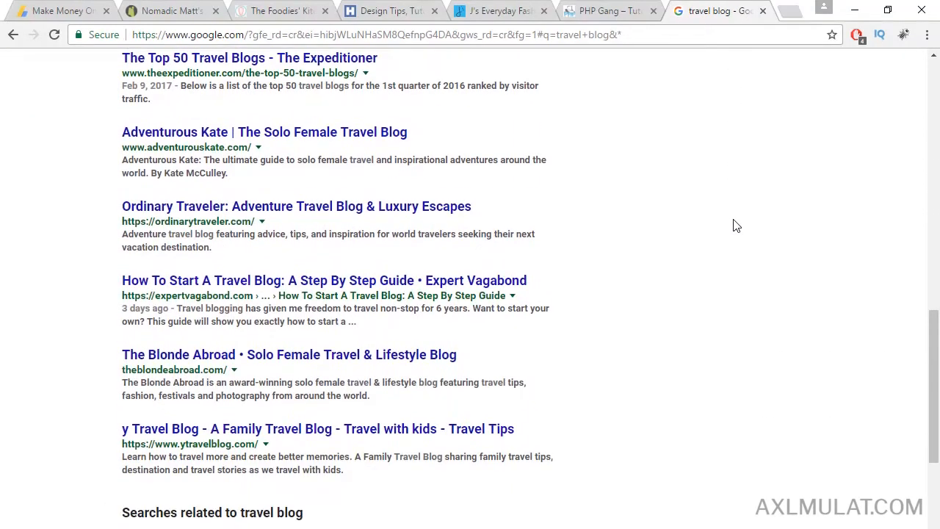